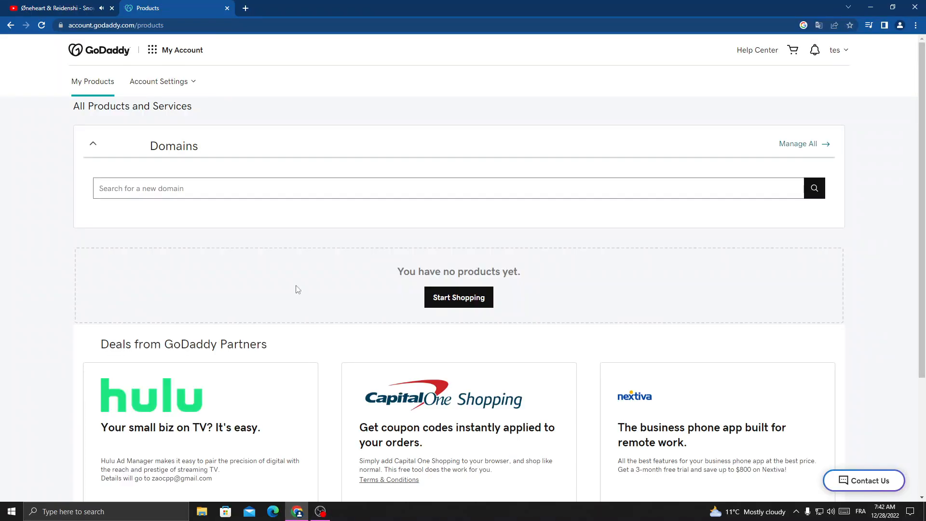
# Open My Profile from the Account Settings dropdown
pyautogui.click(159, 82)
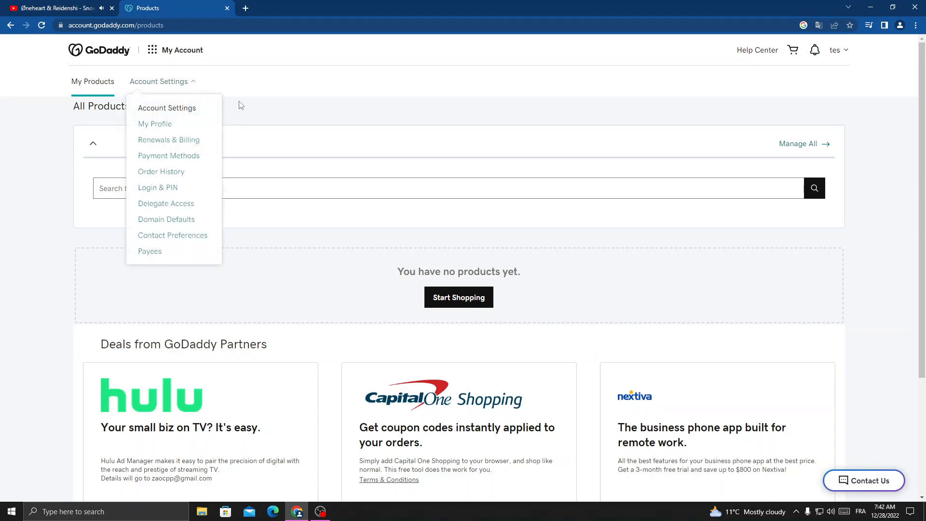
pyautogui.moveTo(156, 124)
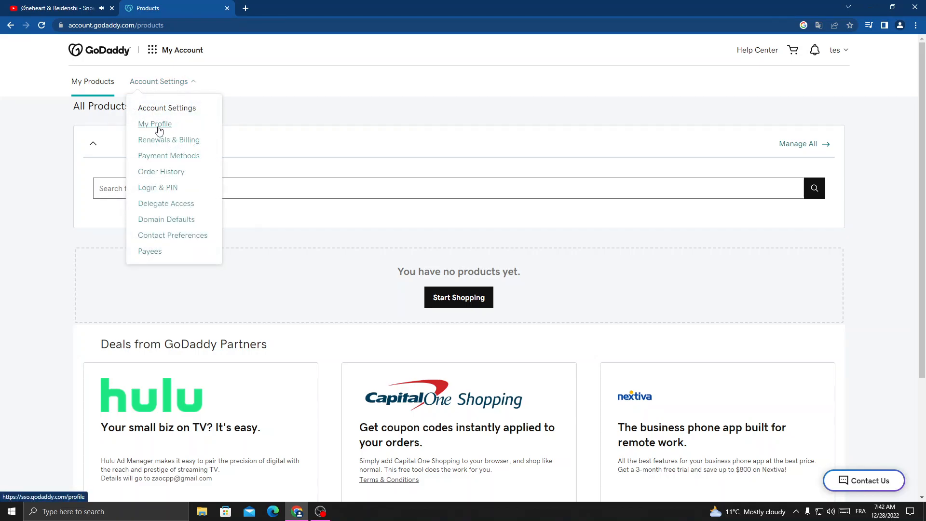
pyautogui.click(154, 124)
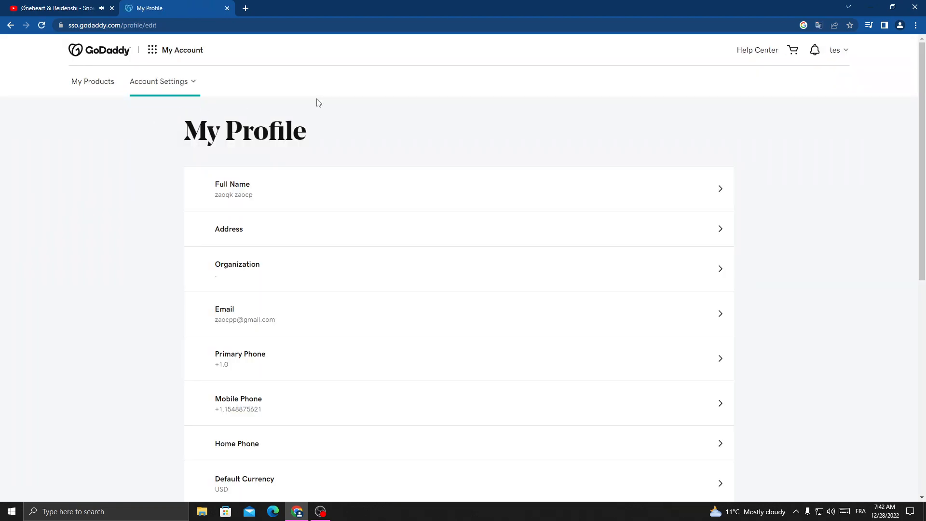
# Scroll down My Profile to reach the Mobile Phone row
pyautogui.scroll(-3)
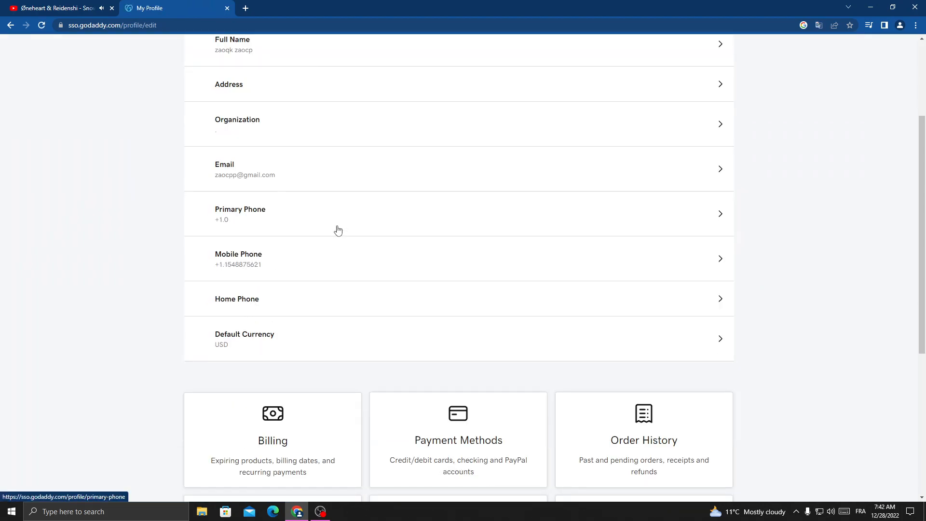
pyautogui.moveTo(261, 265)
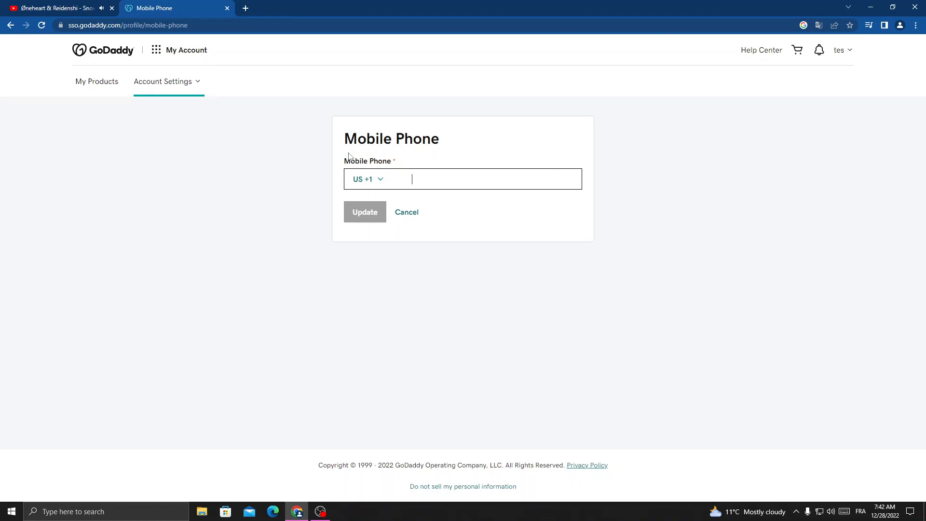
pyautogui.write('+1.0')
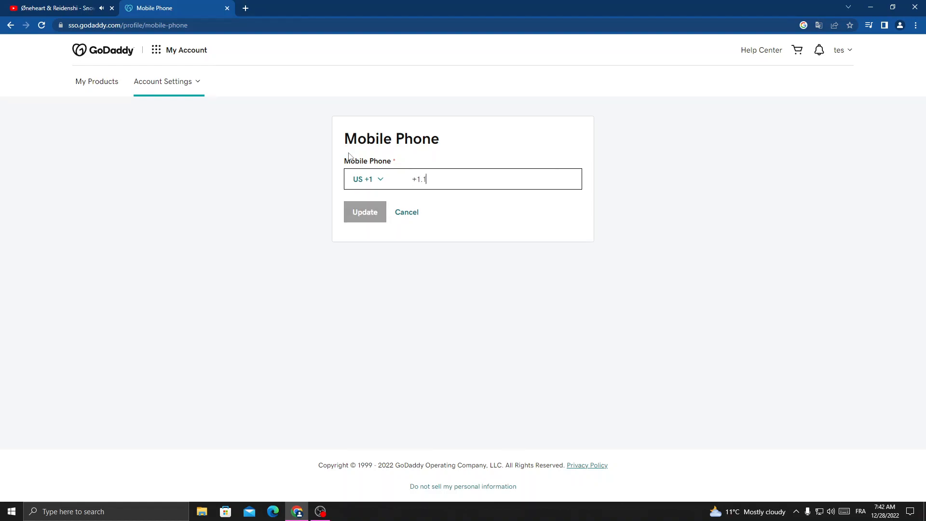
pyautogui.write('5477631')
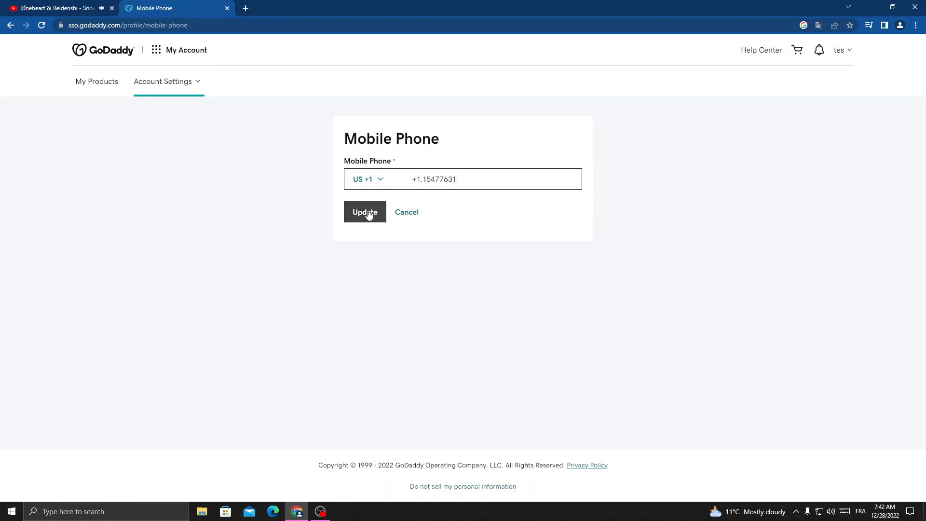
pyautogui.click(365, 213)
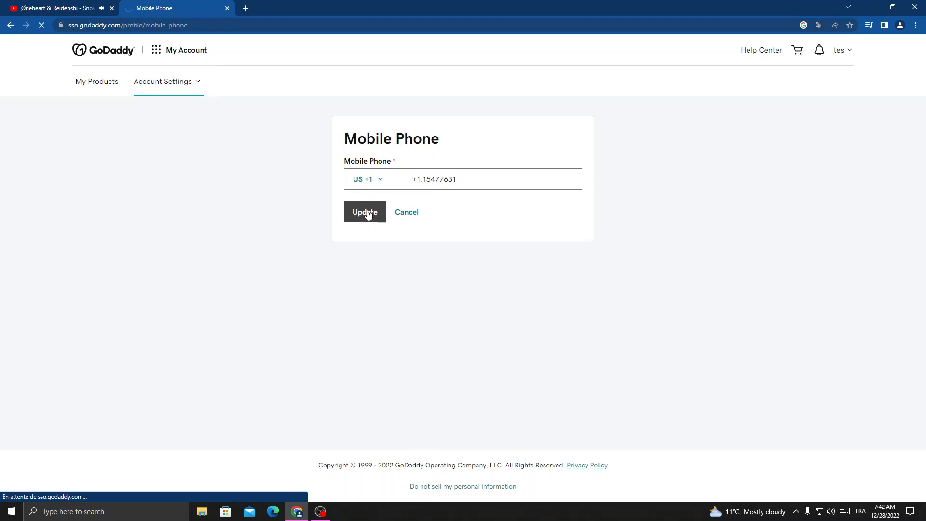
pyautogui.click(365, 212)
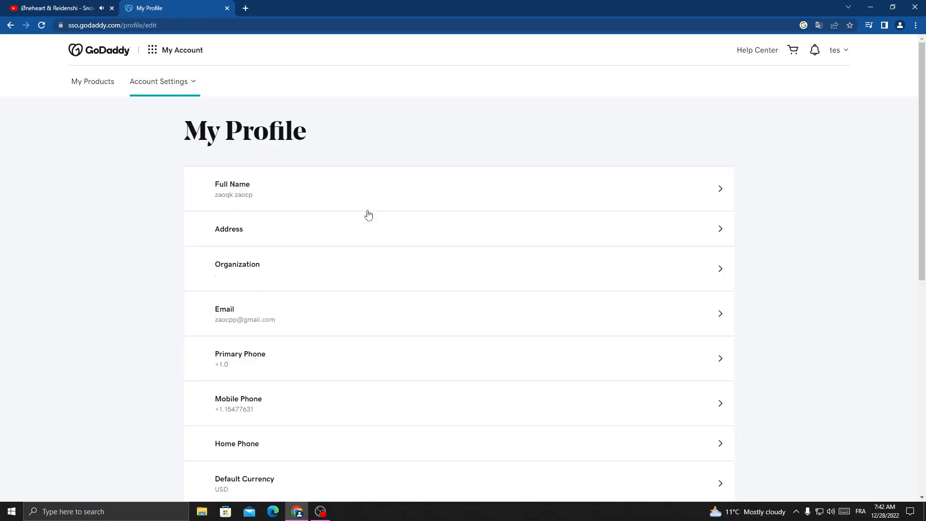
pyautogui.scroll(-3)
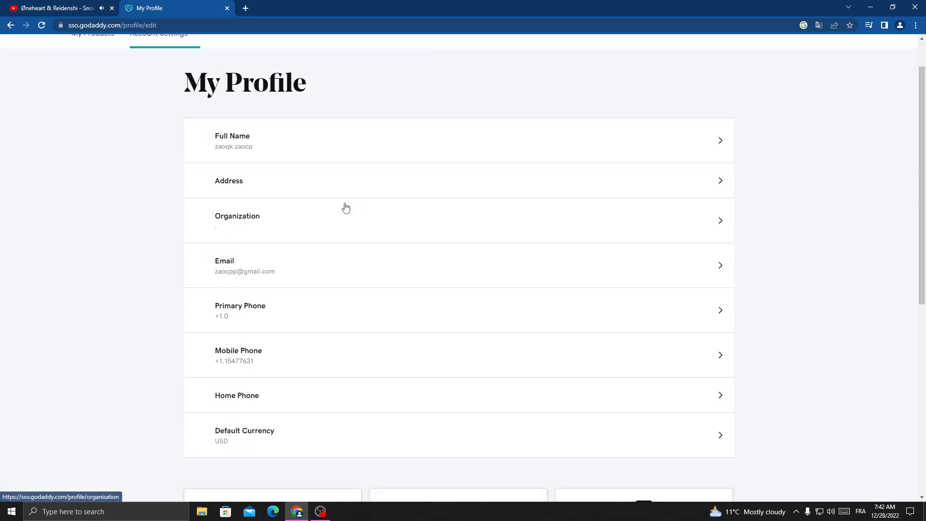